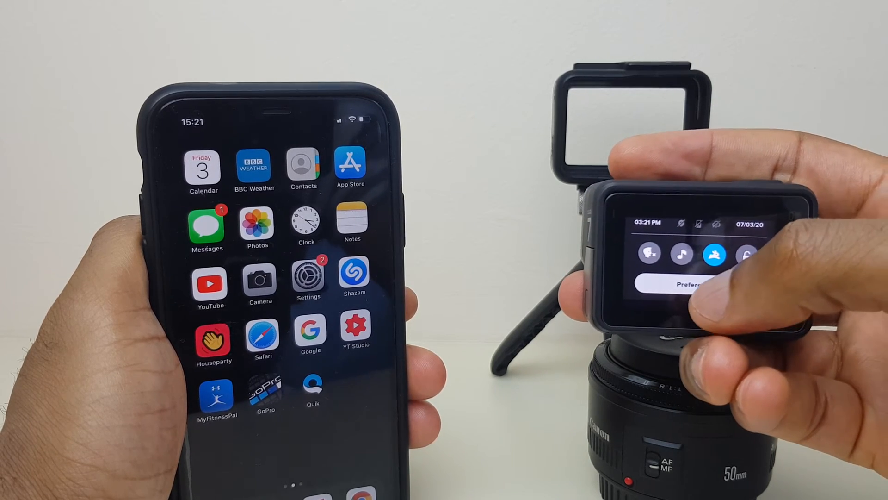
Step: Reset the HERO7's wireless connections to defaults via Preferences > Connections > Reset Connections
{"action": "left_click", "coordinate": [688, 283]}
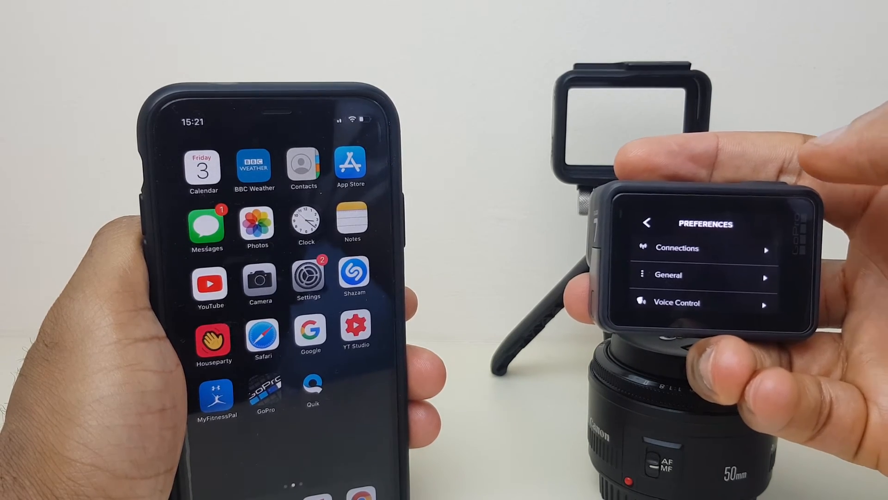
{"action": "left_click", "coordinate": [702, 247]}
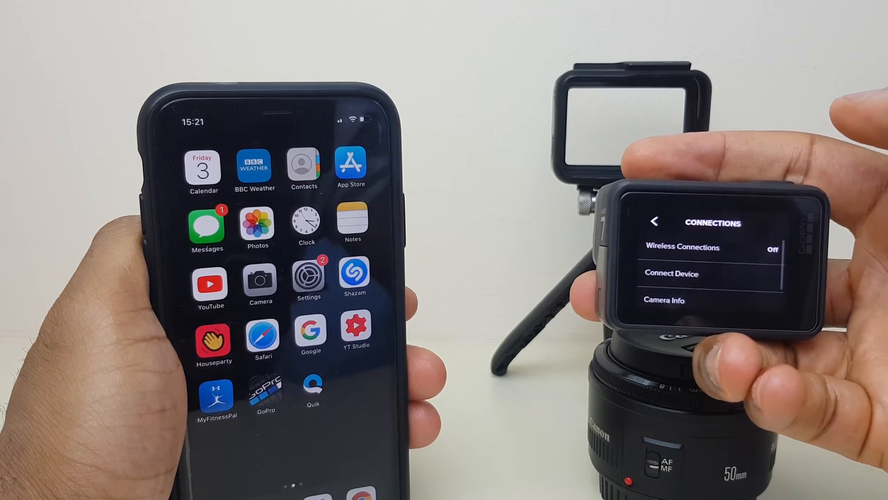
{"action": "scroll", "scroll_direction": "down", "scroll_amount": 3}
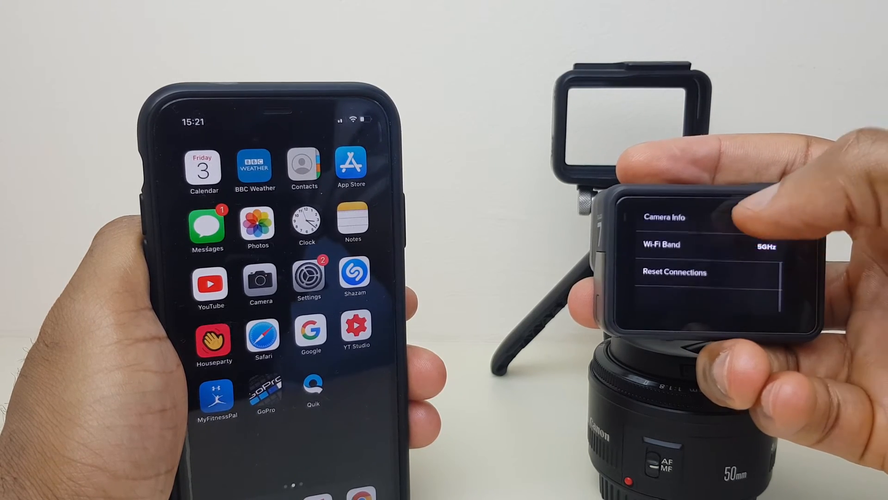
{"action": "left_click", "coordinate": [673, 272]}
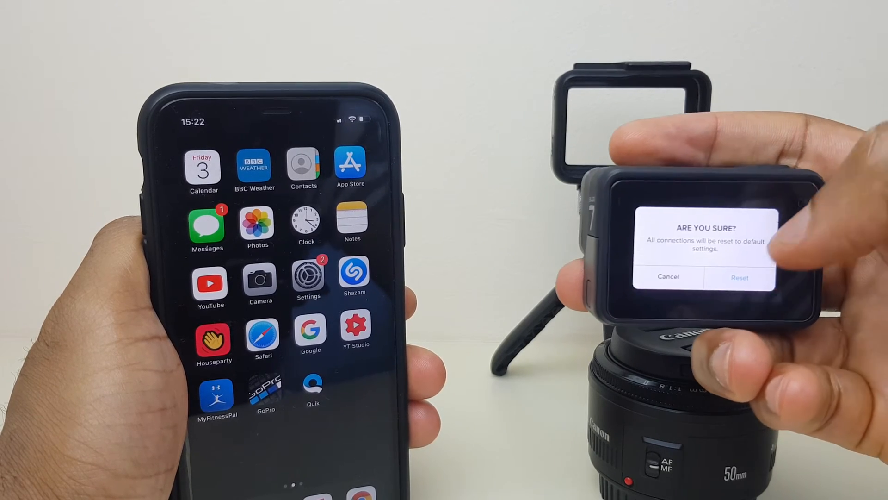
{"action": "left_click", "coordinate": [740, 277]}
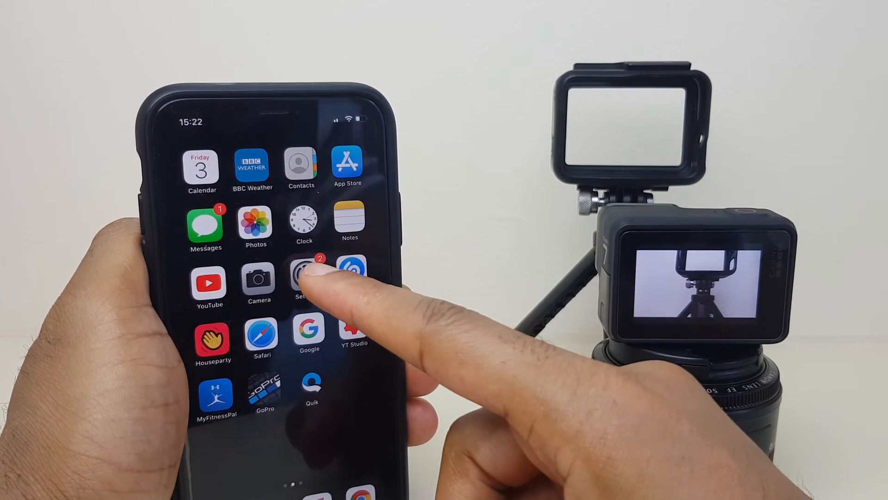
Step: Forget GoPro 6318 in the iPhone's Bluetooth settings
{"action": "left_click", "coordinate": [302, 278]}
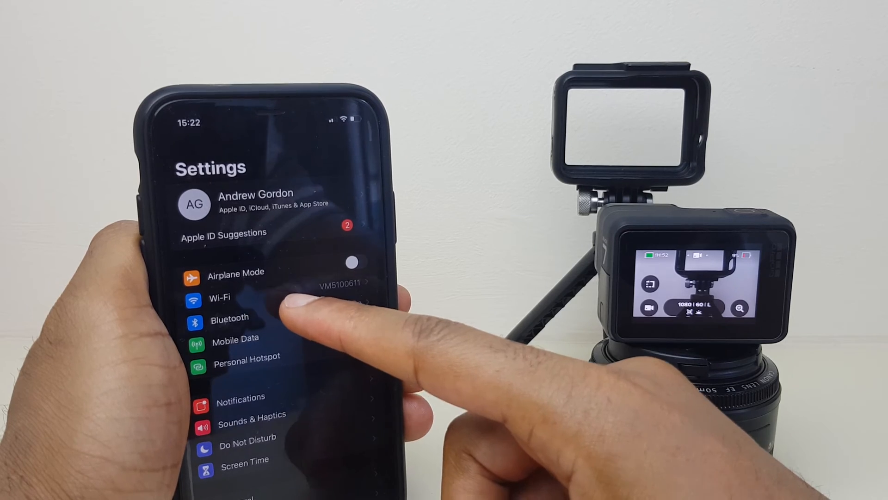
{"action": "left_click", "coordinate": [230, 316]}
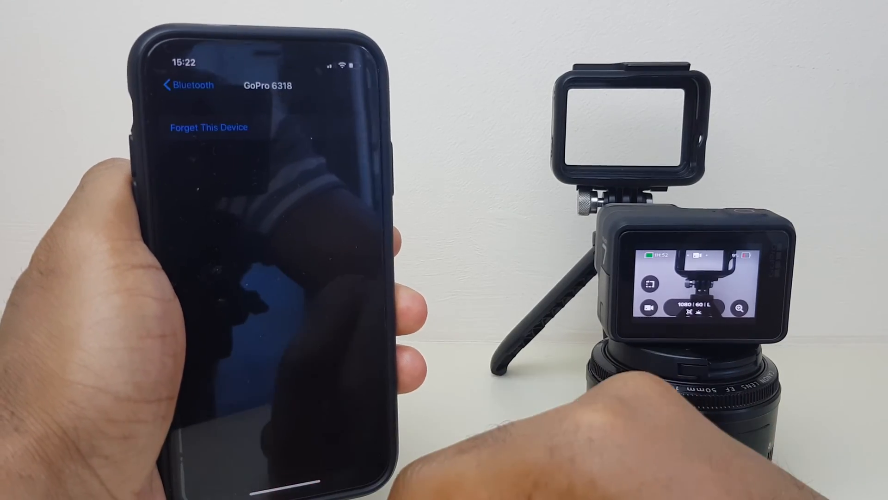
{"action": "left_click", "coordinate": [186, 85]}
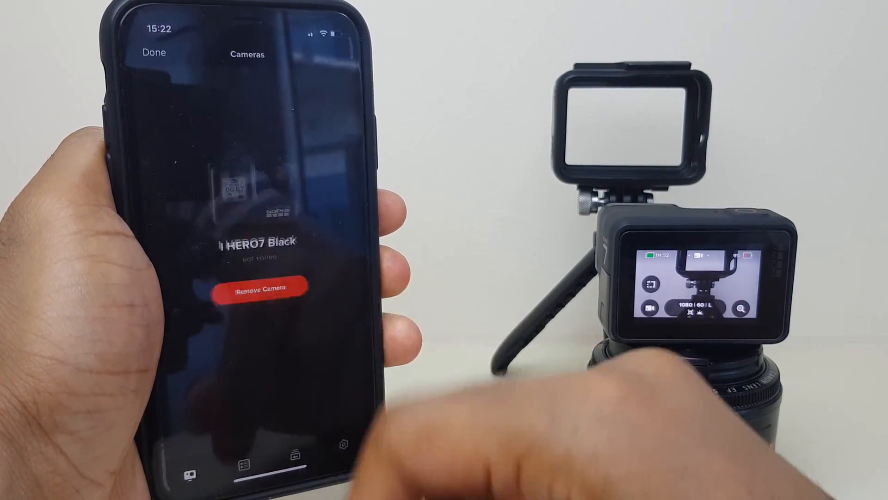
Step: Remove the HERO7 Black from Quik's camera list
{"action": "left_click", "coordinate": [259, 288]}
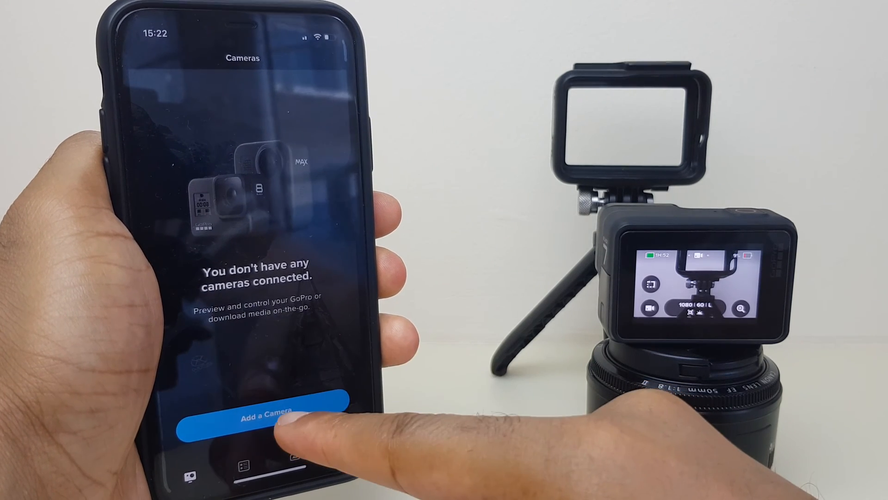